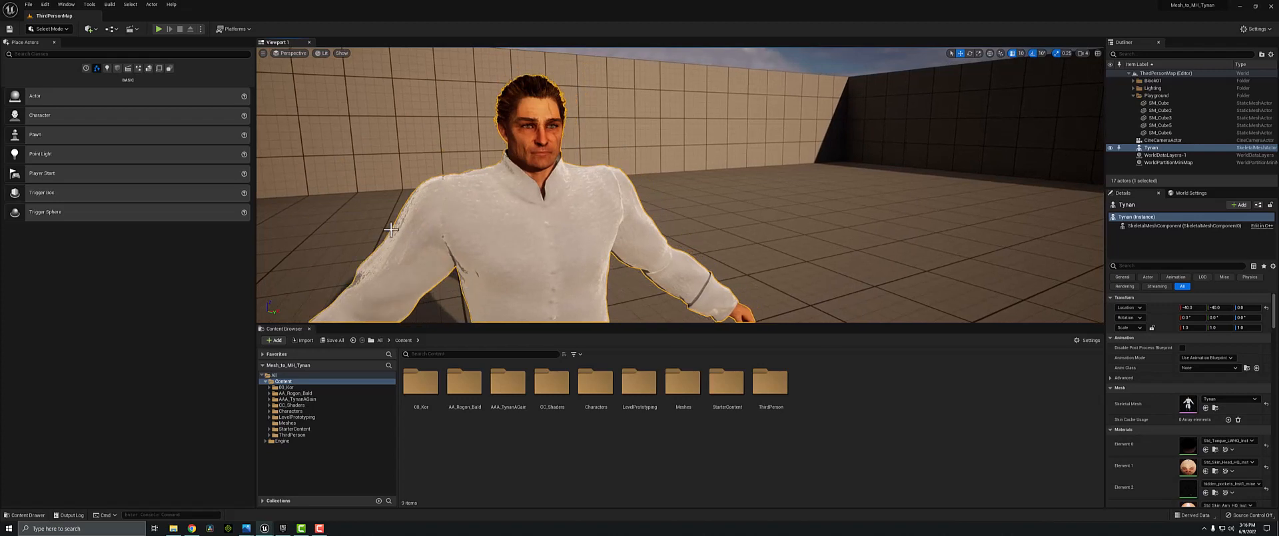
mouse_move(353, 220)
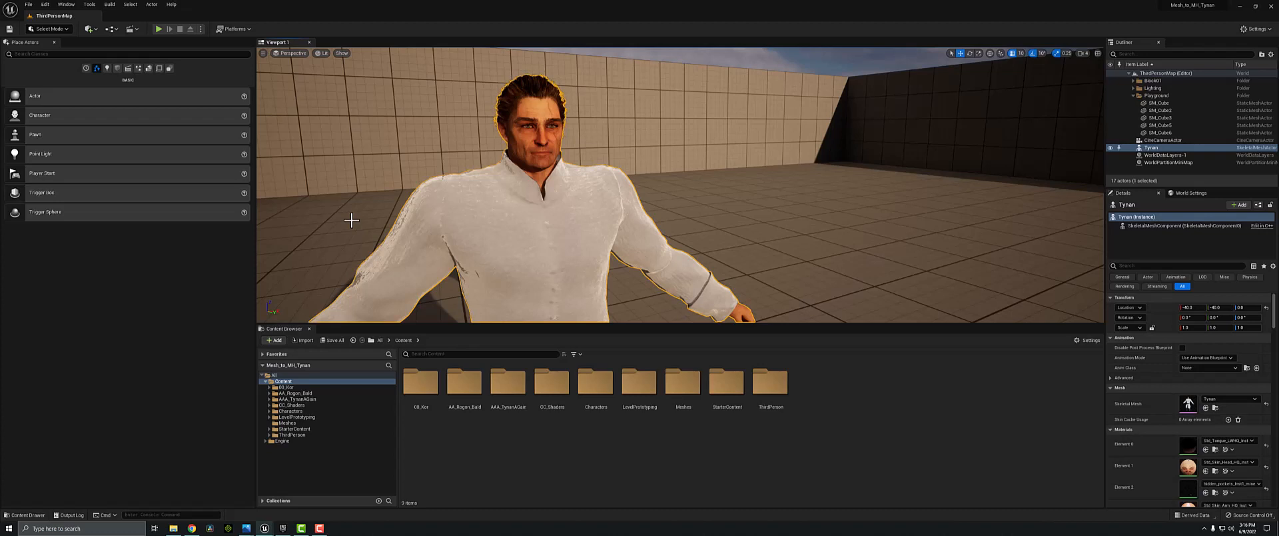
mouse_move(347, 223)
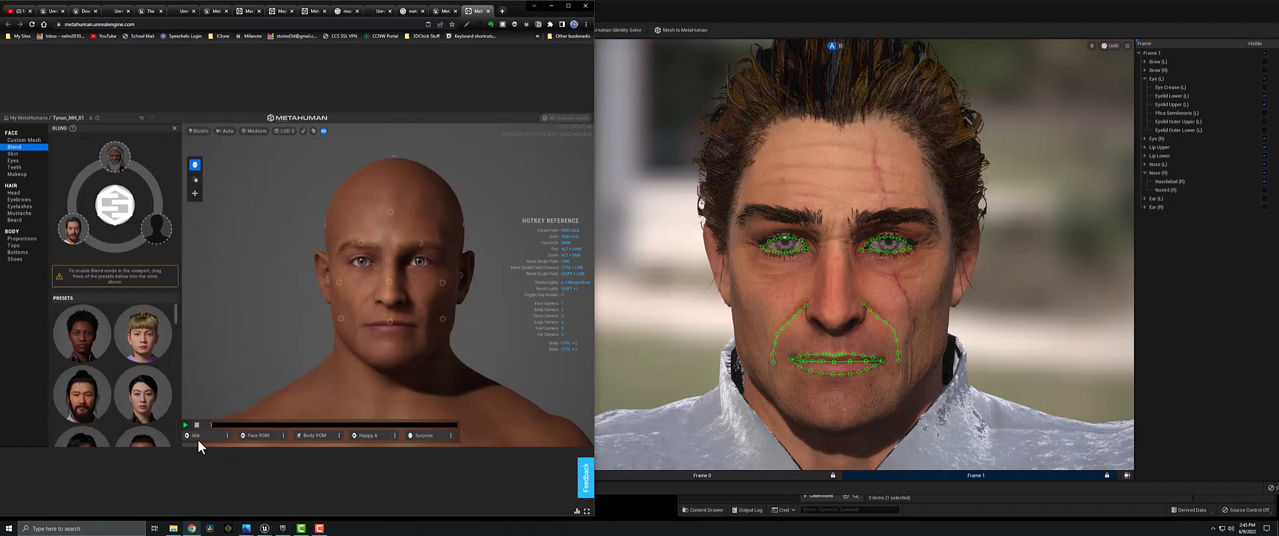
- Play the Idle animation on the bald MetaHuman head preview beside Tynan's tracked face
left_click(185, 423)
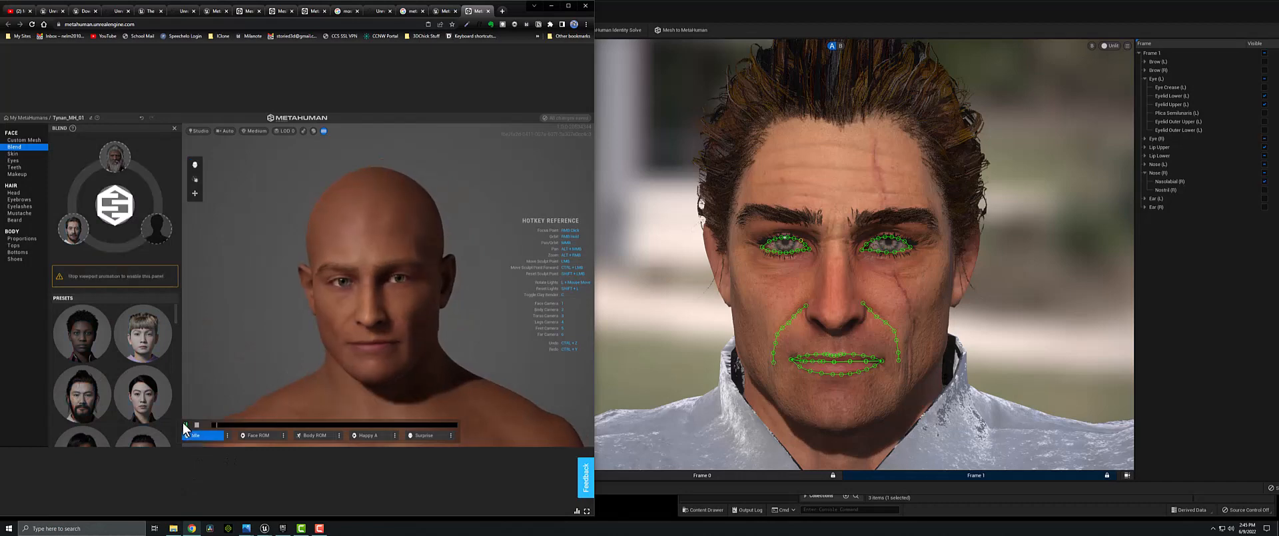
left_click(186, 434)
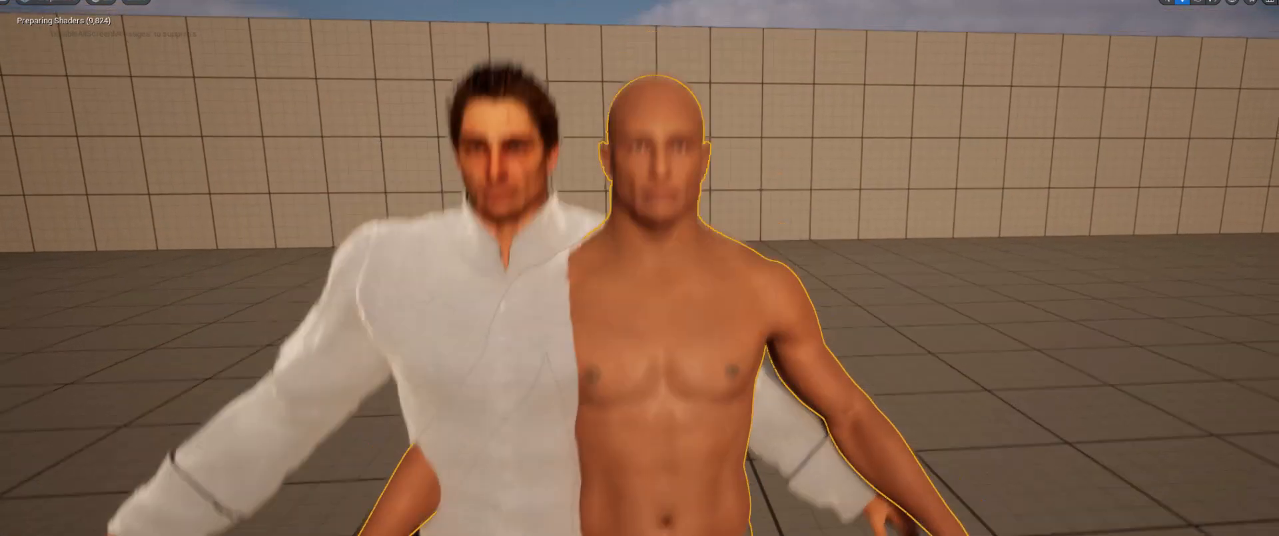
- Place the bald MetaHuman blueprint in the level next to the clothed CC3 Tynan
left_click(33, 4)
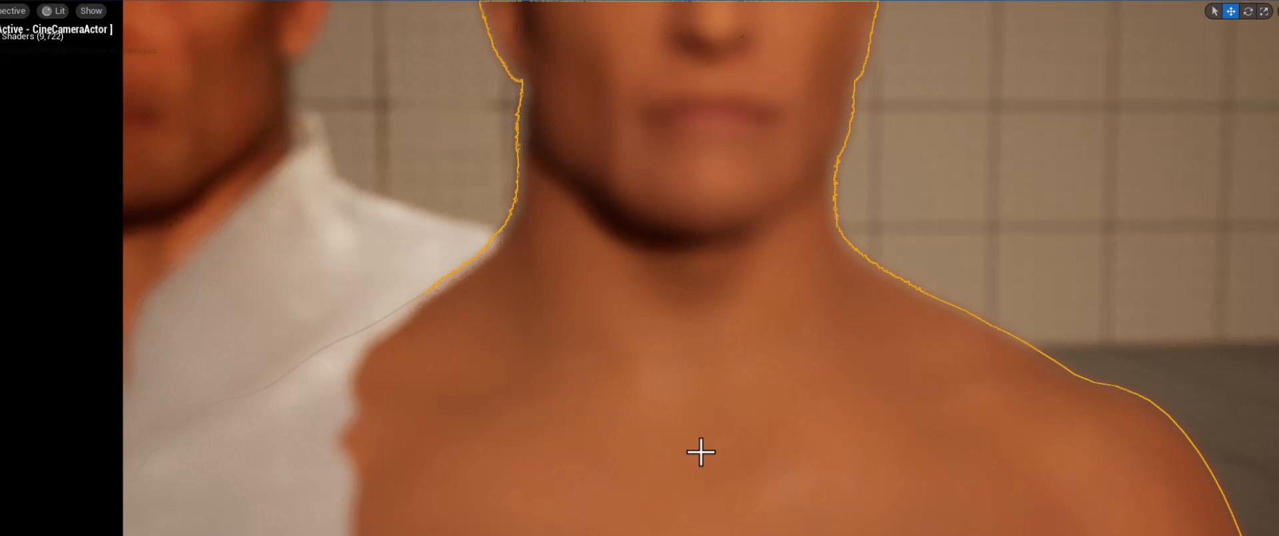
- Pilot the CineCameraActor to frame both characters' necks and shoulders
right_click(699, 452)
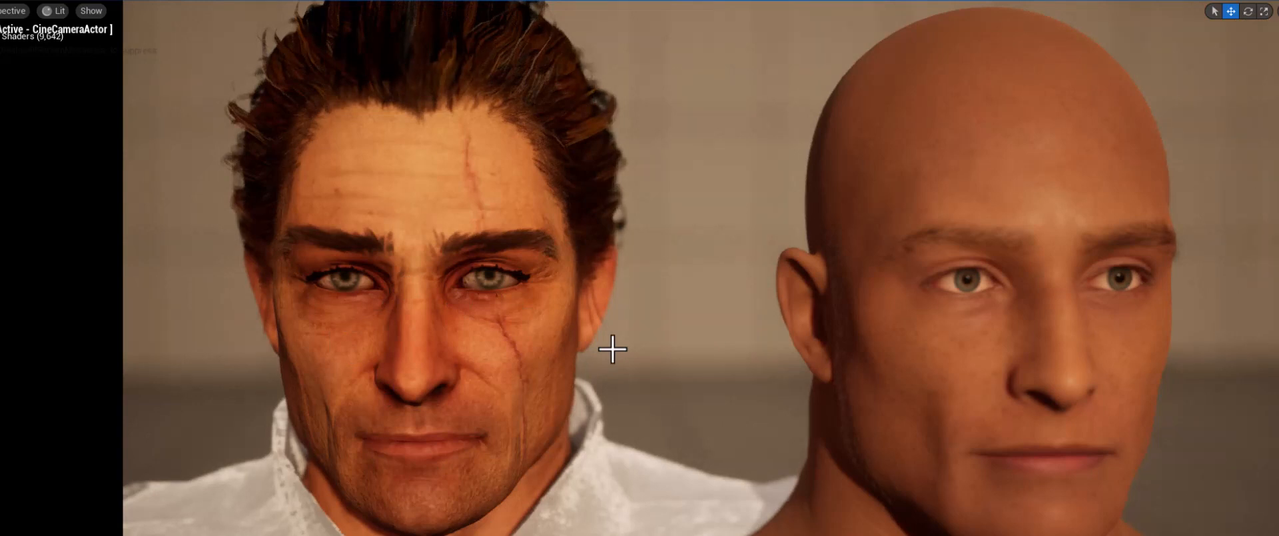
mouse_move(341, 132)
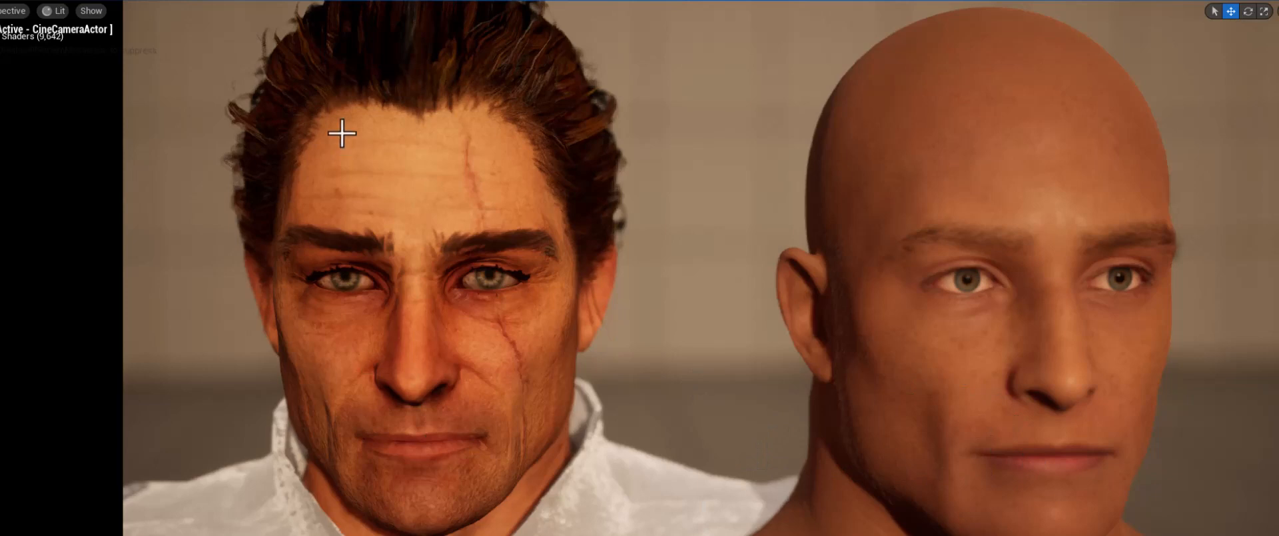
mouse_move(501, 309)
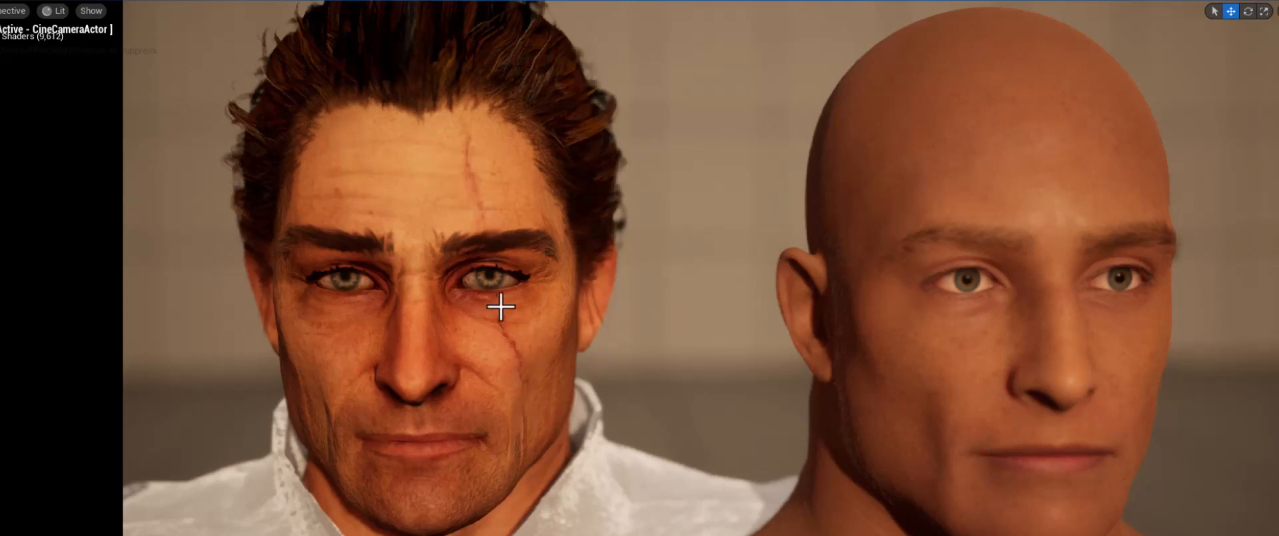
mouse_move(514, 341)
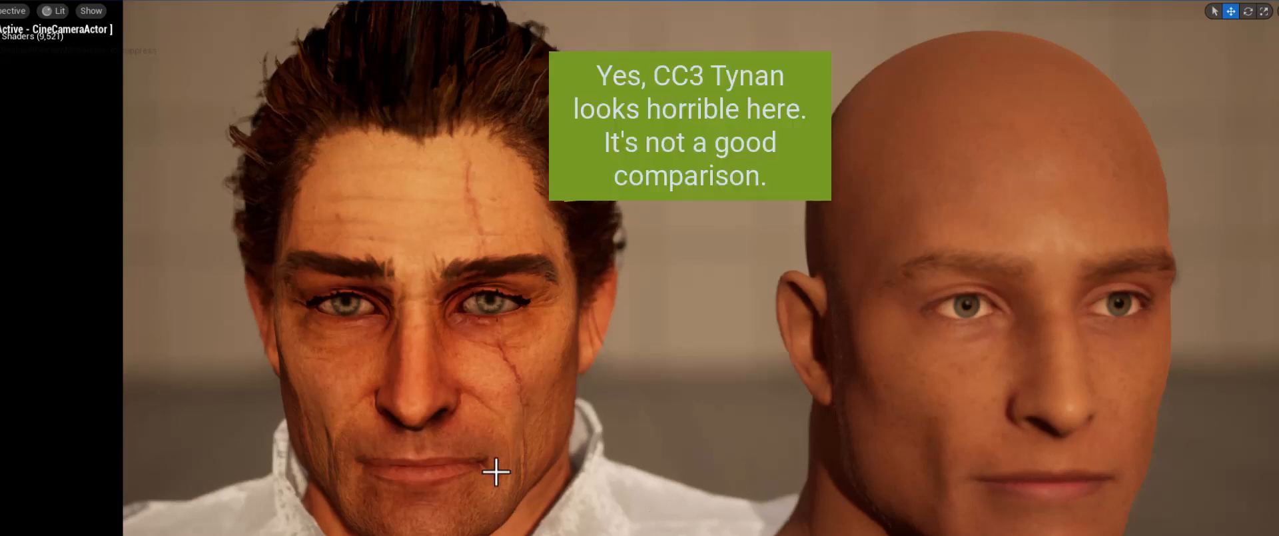
mouse_move(967, 369)
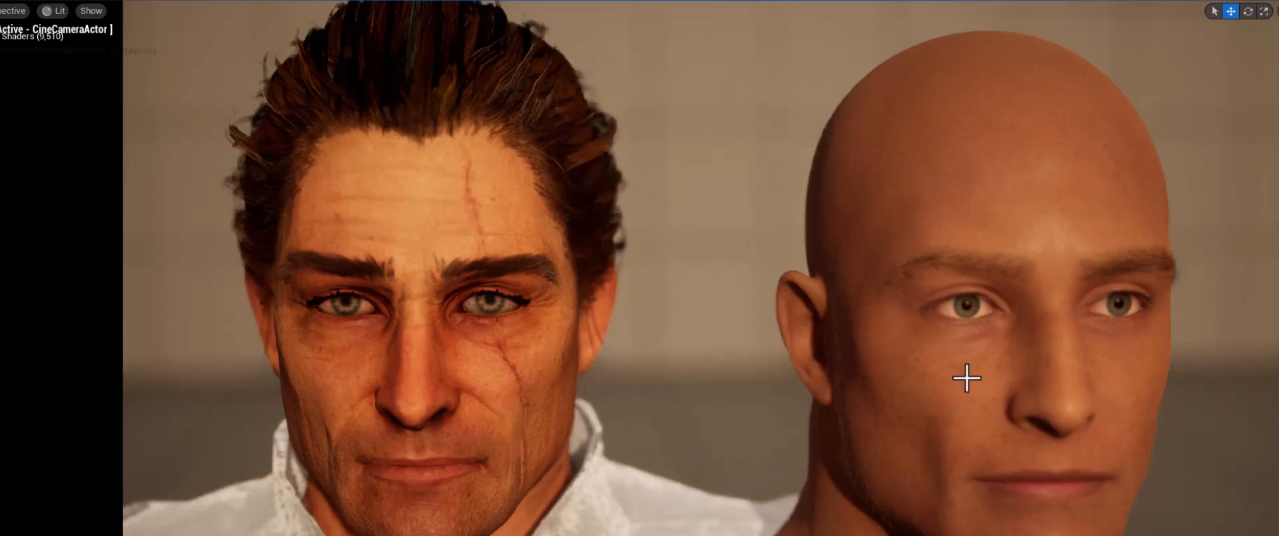
mouse_move(893, 356)
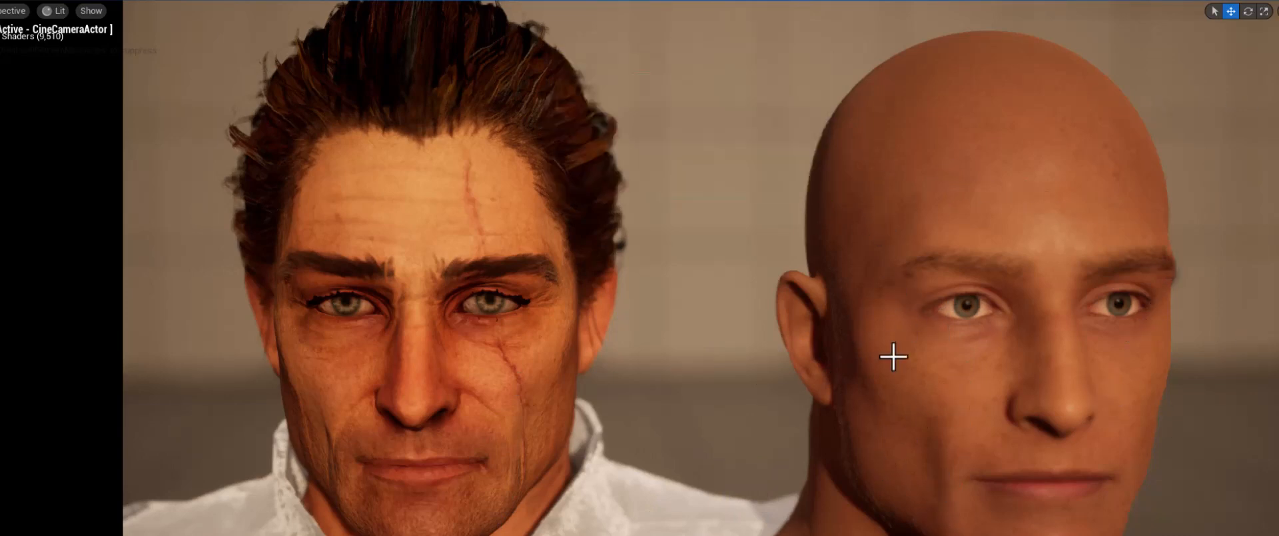